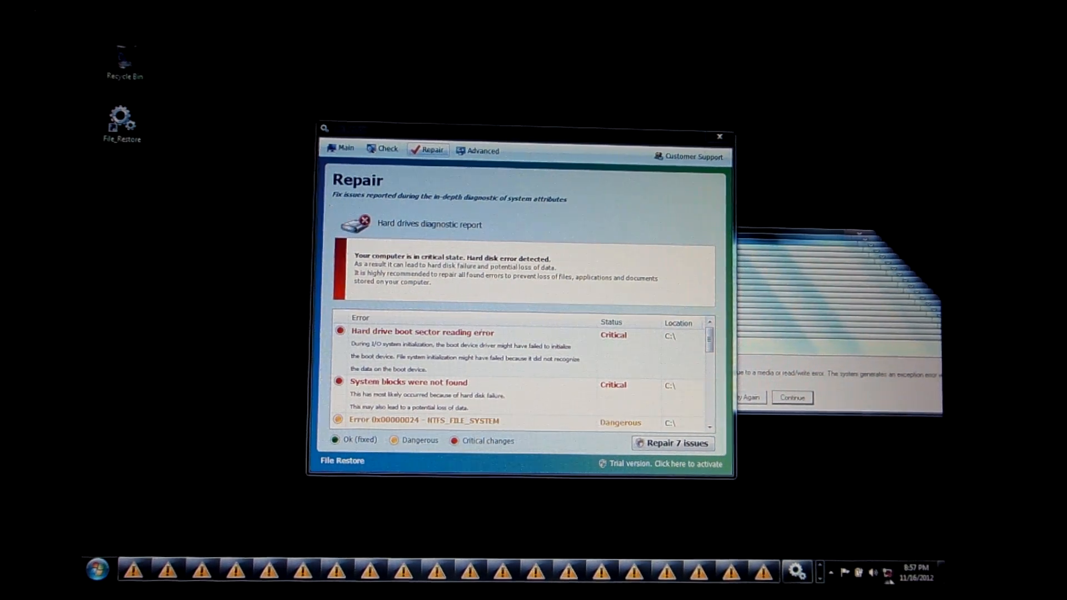
# - Start the 'Repair 7 issues' repair in File Restore, bringing up the registration prompt
pyautogui.click(873, 571)
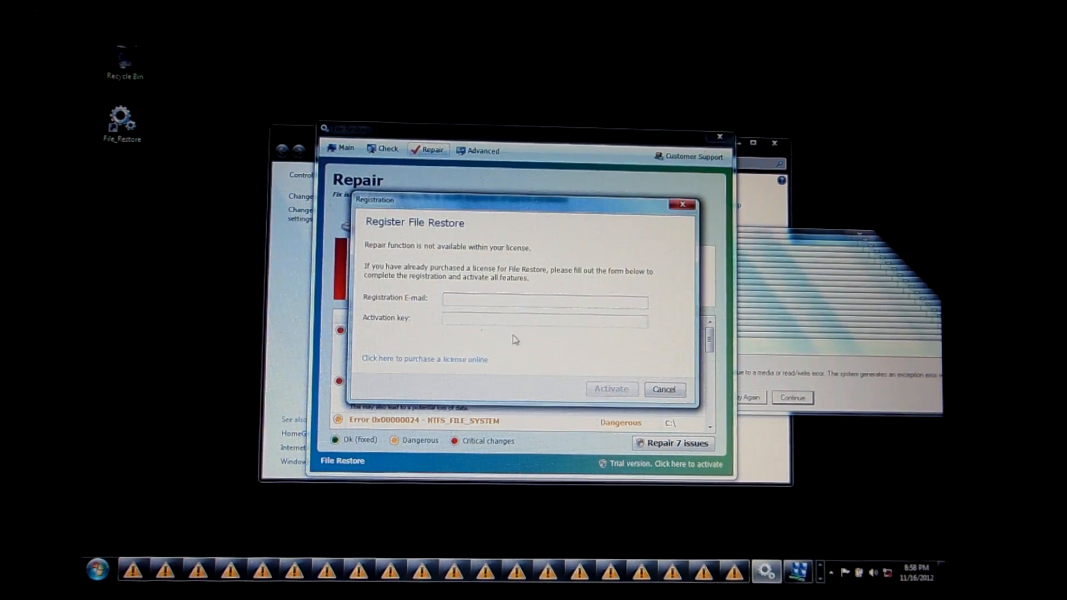
# - Cancel the Register File Restore prompt, revealing the Network Map's adapter-not-connected report
pyautogui.click(424, 358)
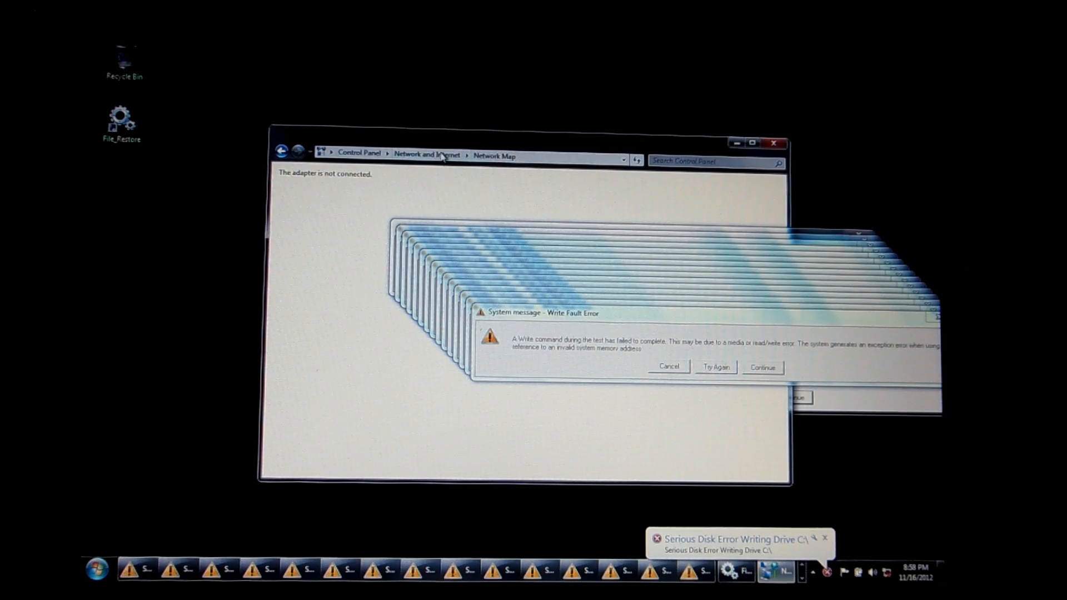
# - Navigate from Network and Internet to the Network and Sharing Center's adapter settings
pyautogui.click(426, 155)
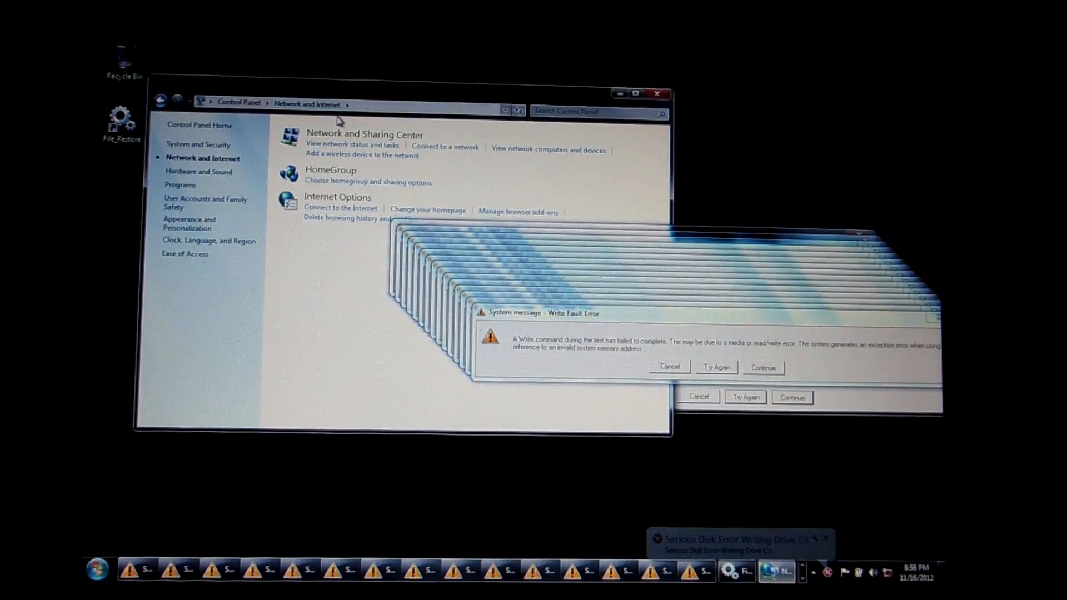
pyautogui.click(365, 134)
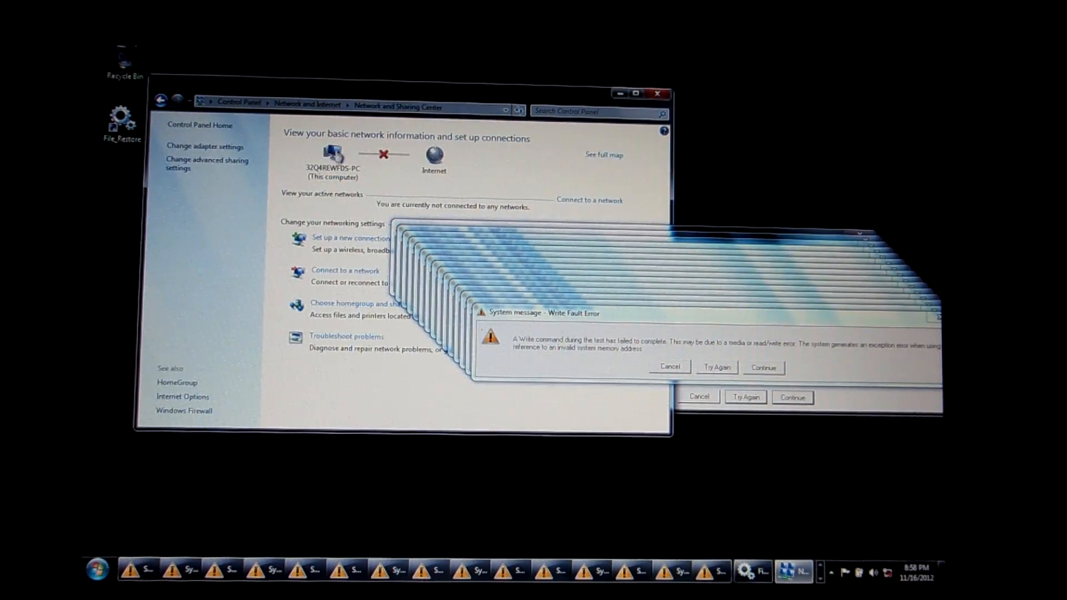
pyautogui.click(205, 146)
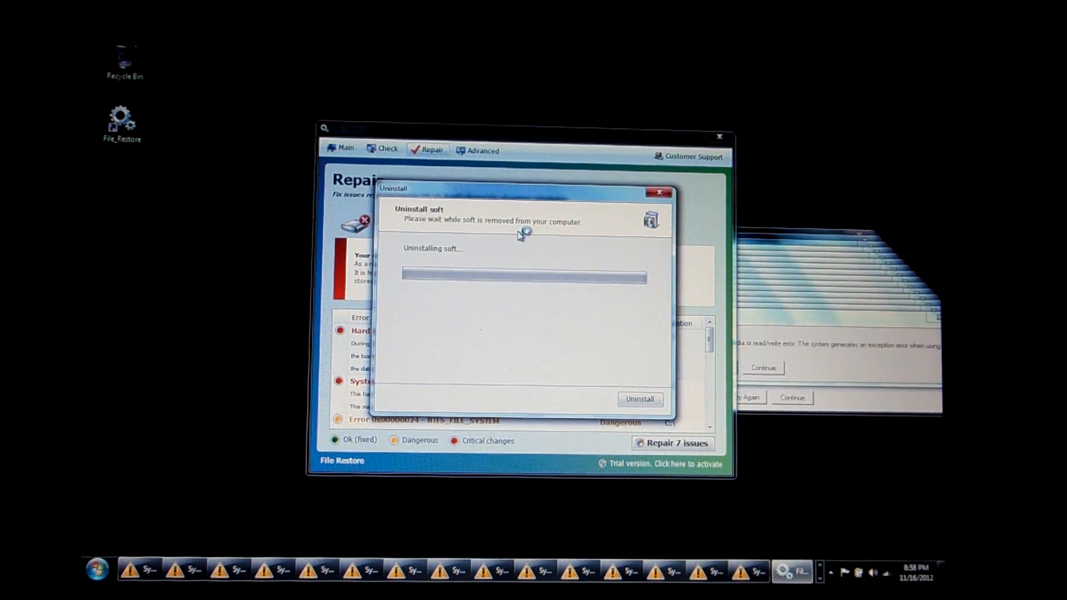
pyautogui.moveTo(564, 289)
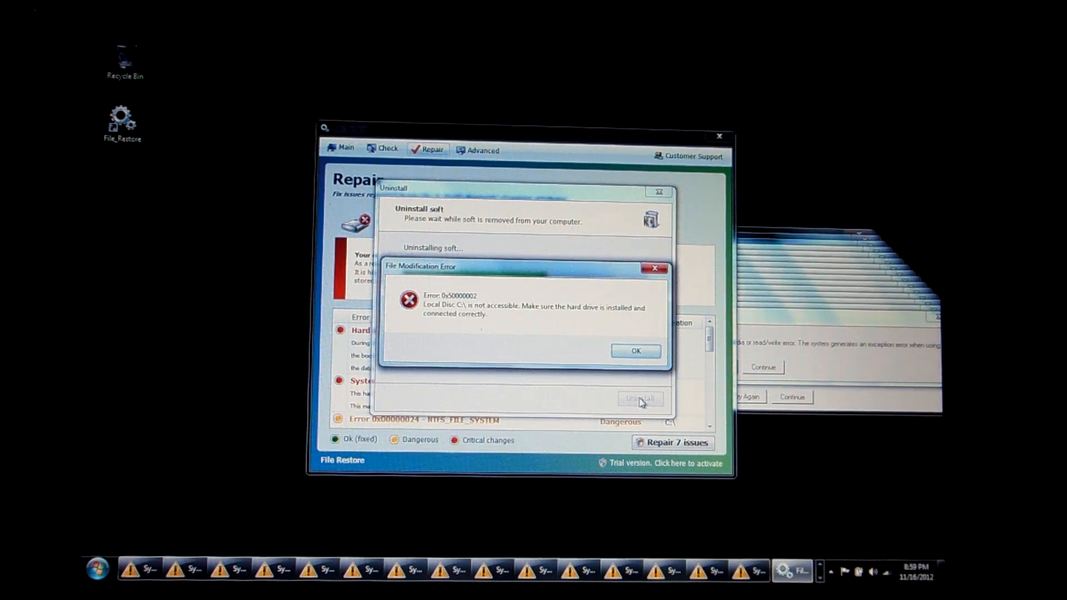
# - Dismiss the File Modification Error dialog, leaving File Restore's repair page with critical drive errors
pyautogui.click(635, 351)
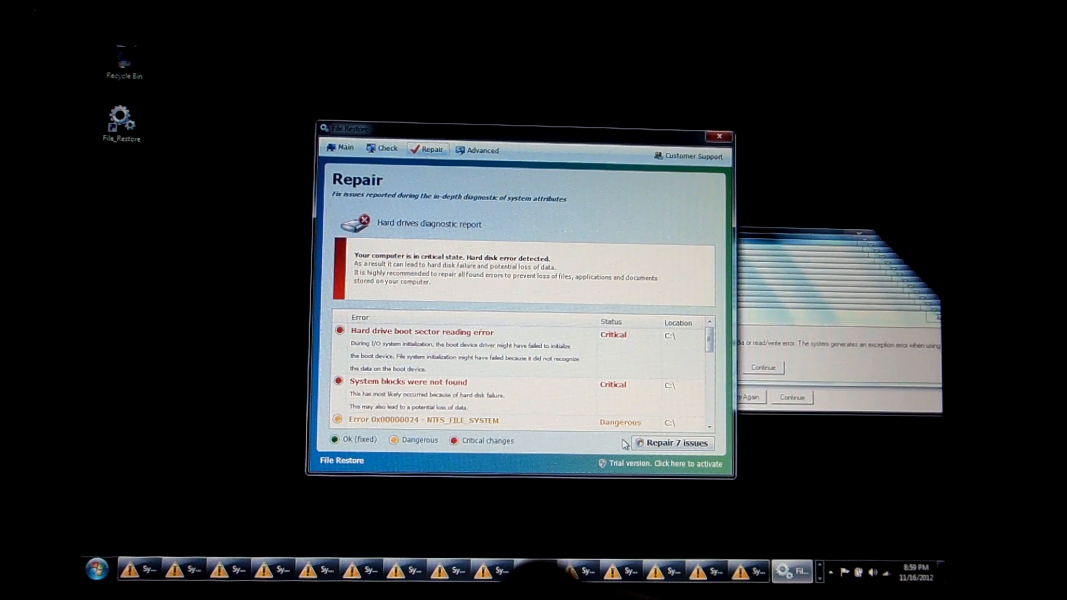
pyautogui.moveTo(672, 503)
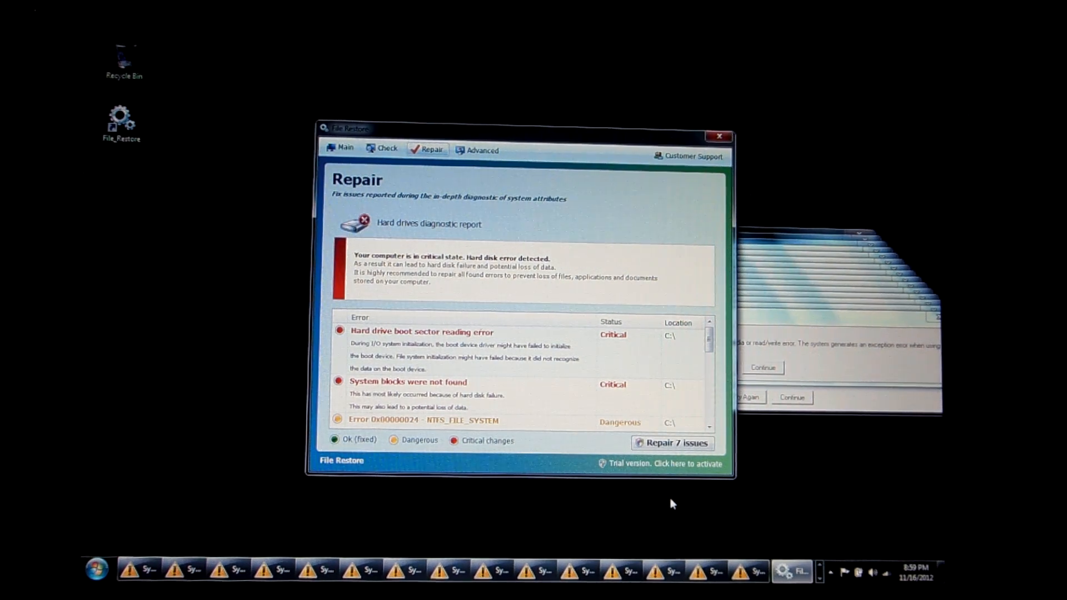